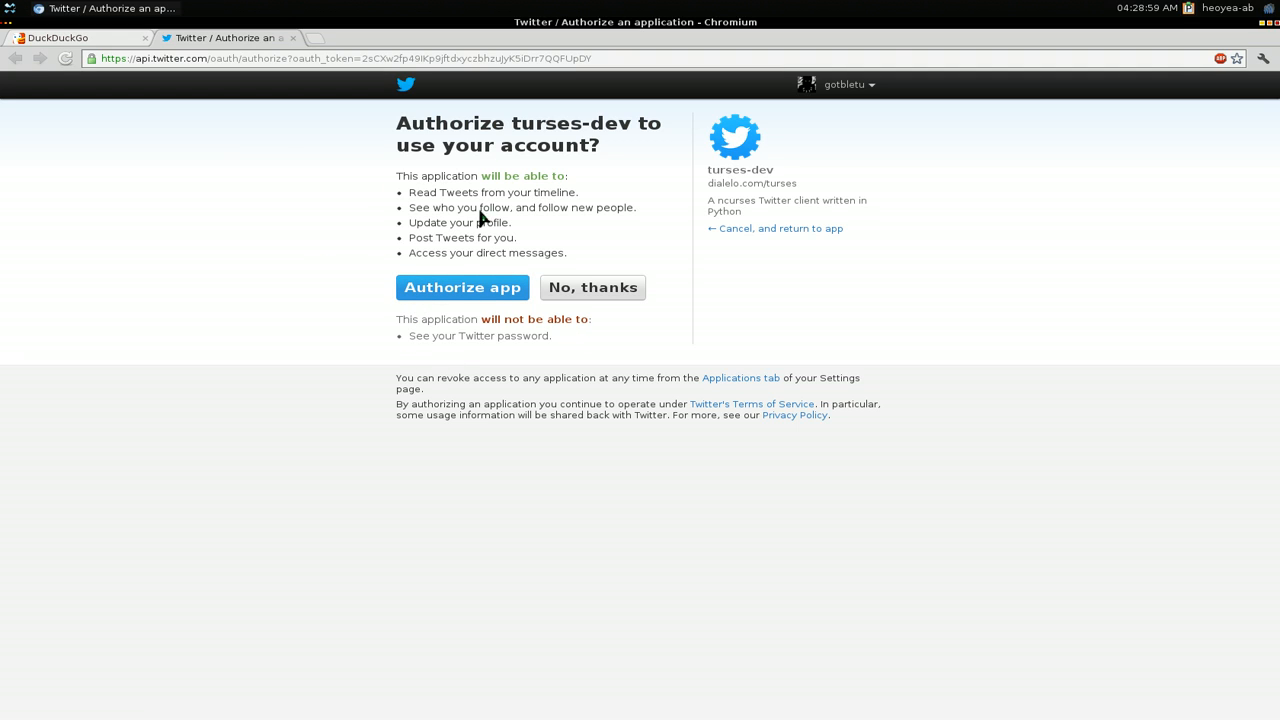
{"action": "left_click", "coordinate": [462, 287]}
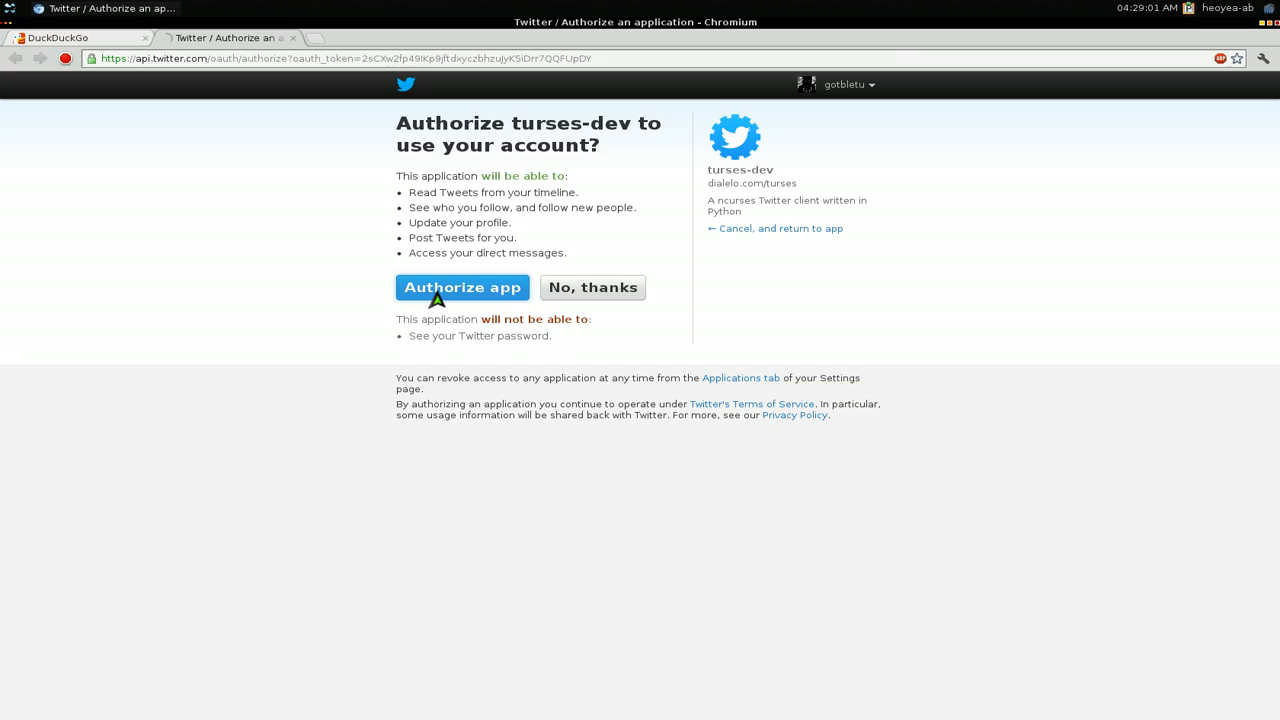
{"action": "left_click", "coordinate": [462, 287]}
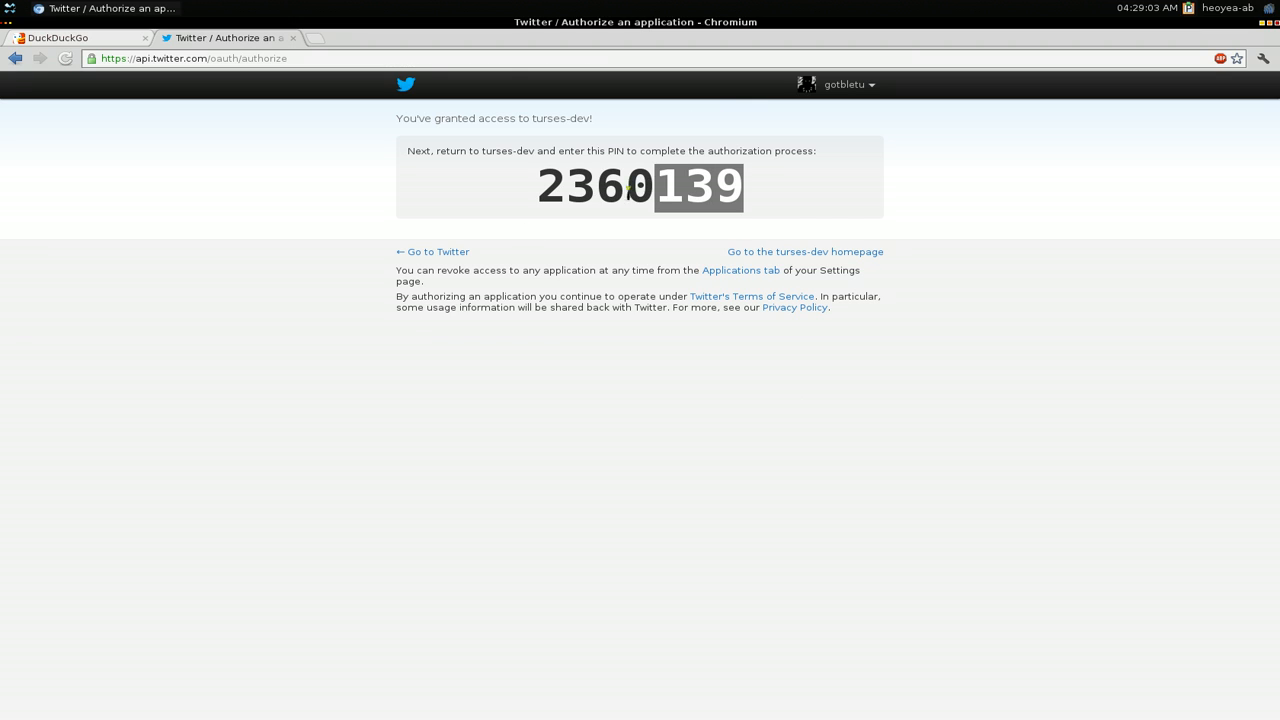
{"action": "right_click", "coordinate": [640, 186]}
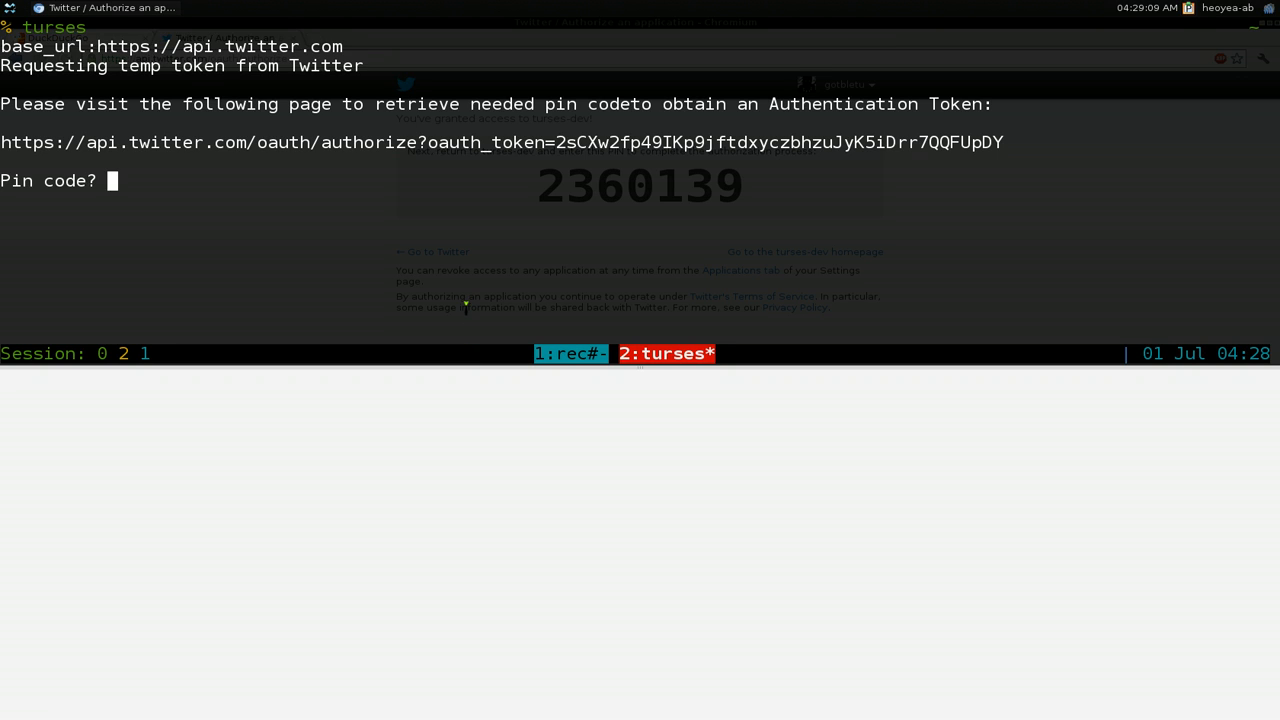
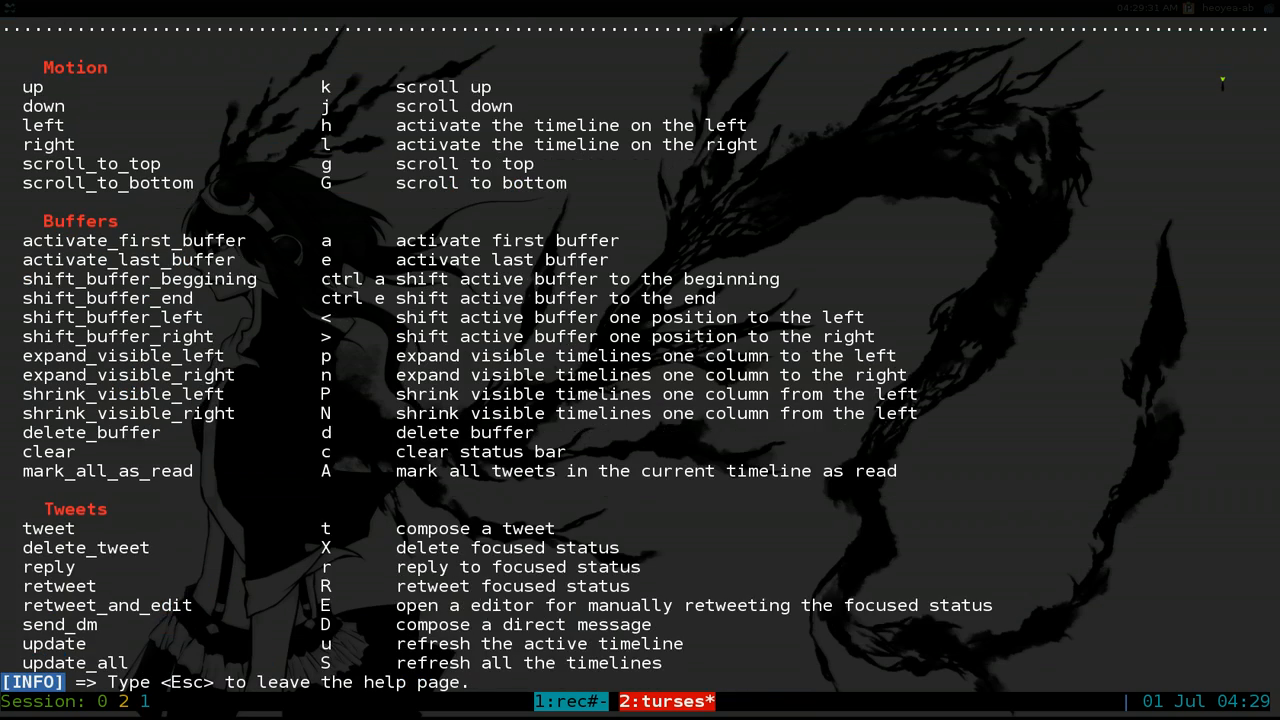
Step: Scroll through the key bindings help page, then close it with Esc
{"action": "scroll", "scroll_direction": "down", "scroll_amount": 3}
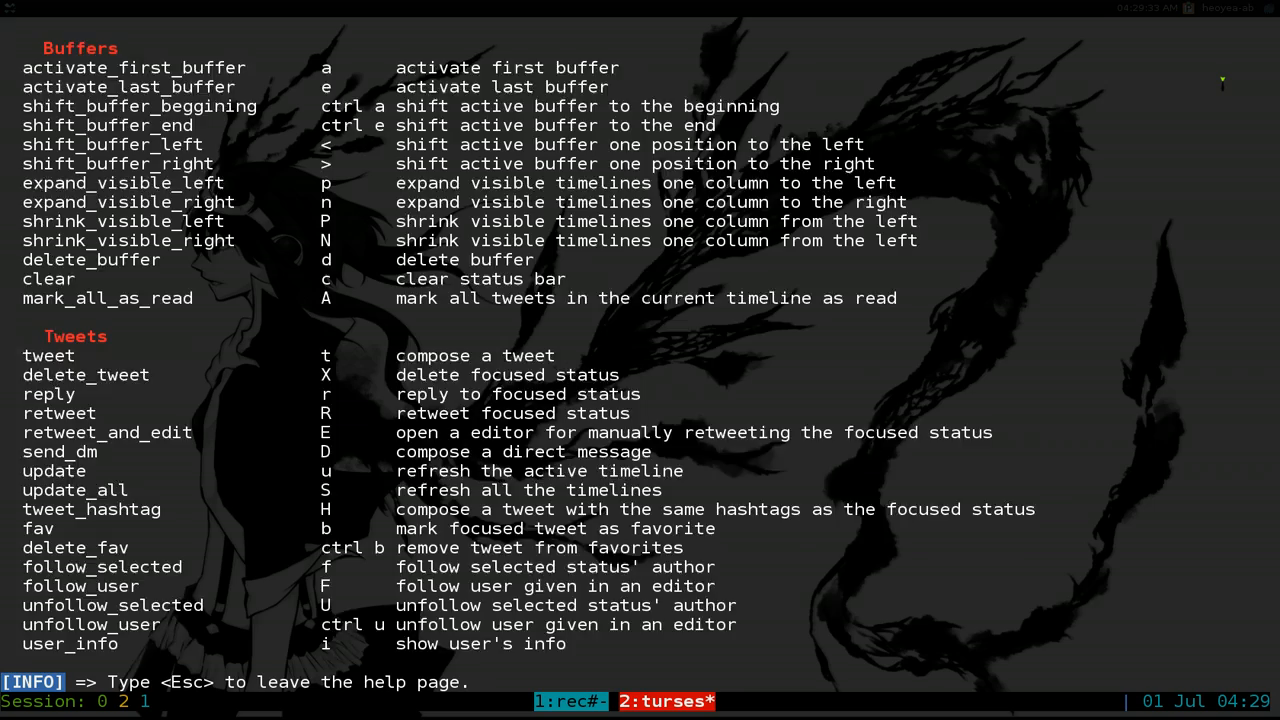
{"action": "scroll", "scroll_direction": "down", "scroll_amount": 3}
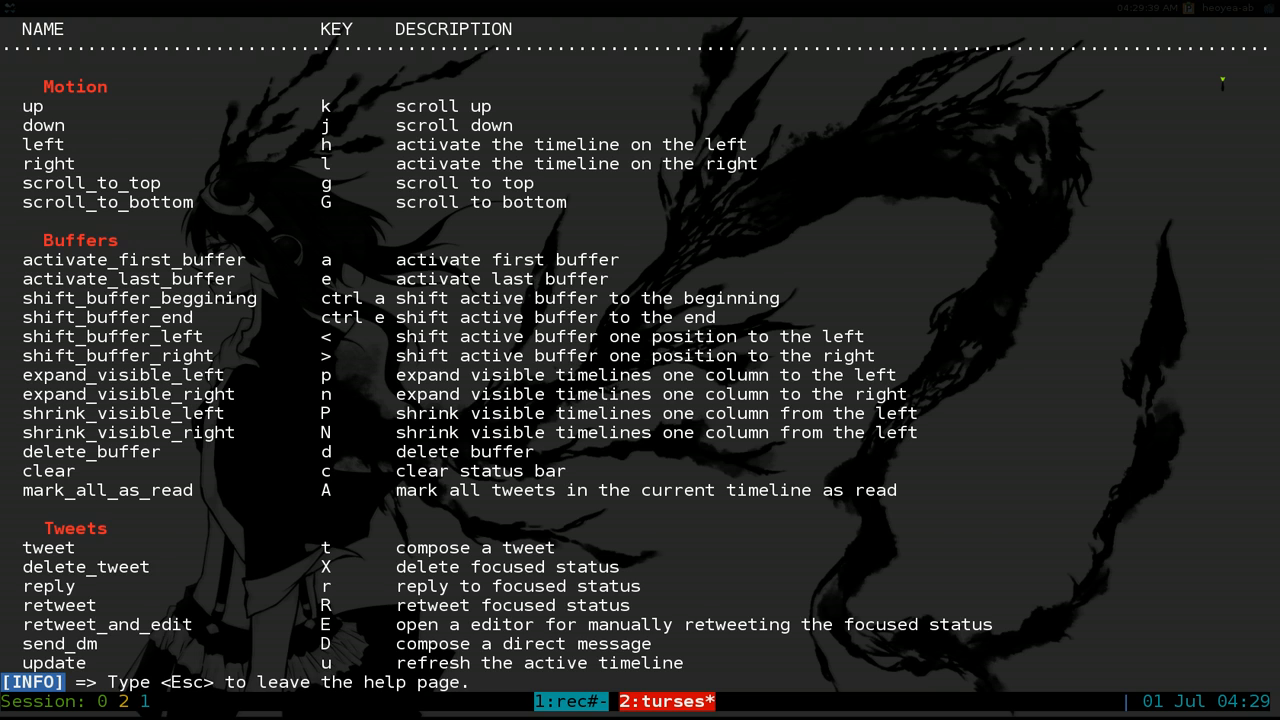
{"action": "key", "text": "Escape"}
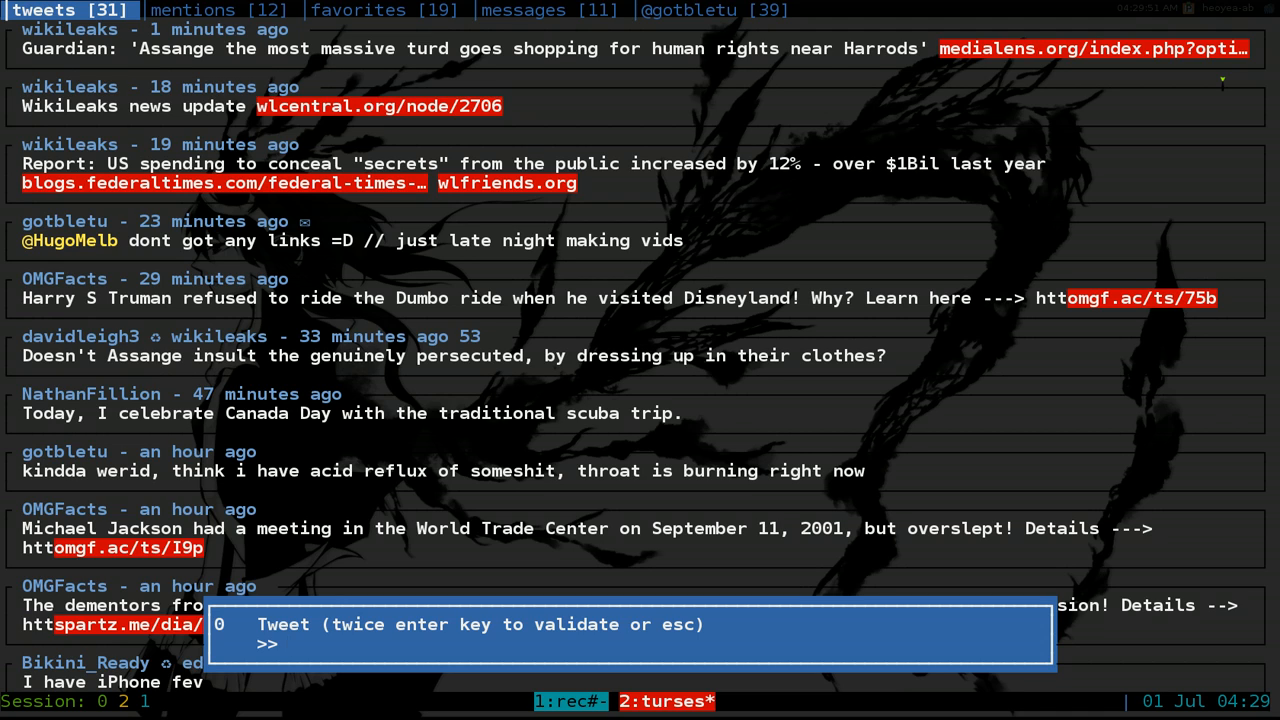
Step: Compose and send the tweet 'almost 4th July'
{"action": "type", "text": "almost"}
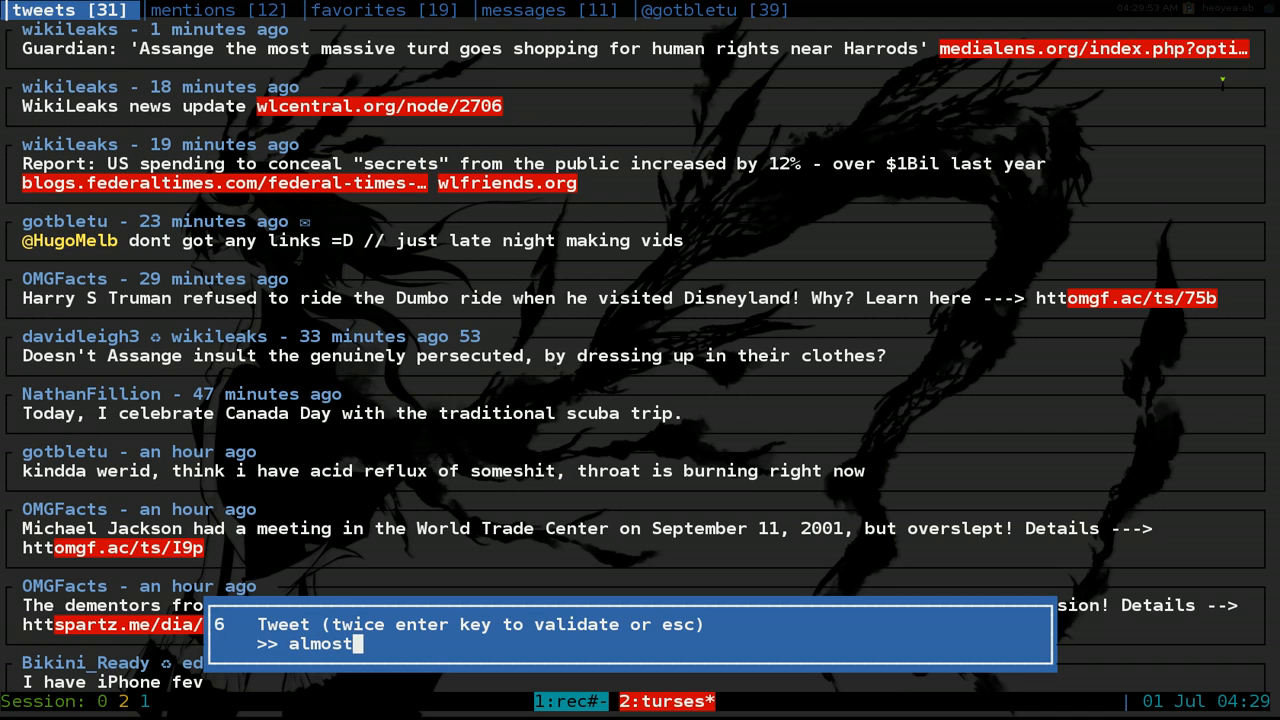
{"action": "type", "text": "4th"}
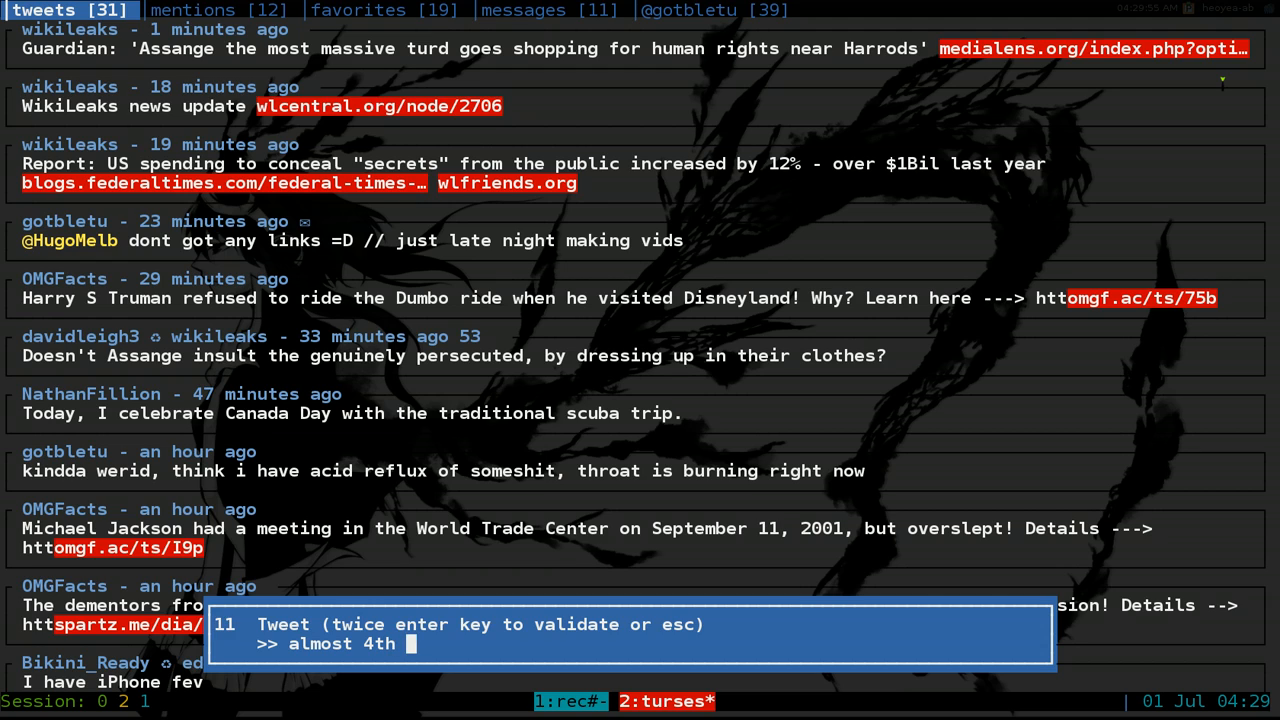
{"action": "type", "text": "July"}
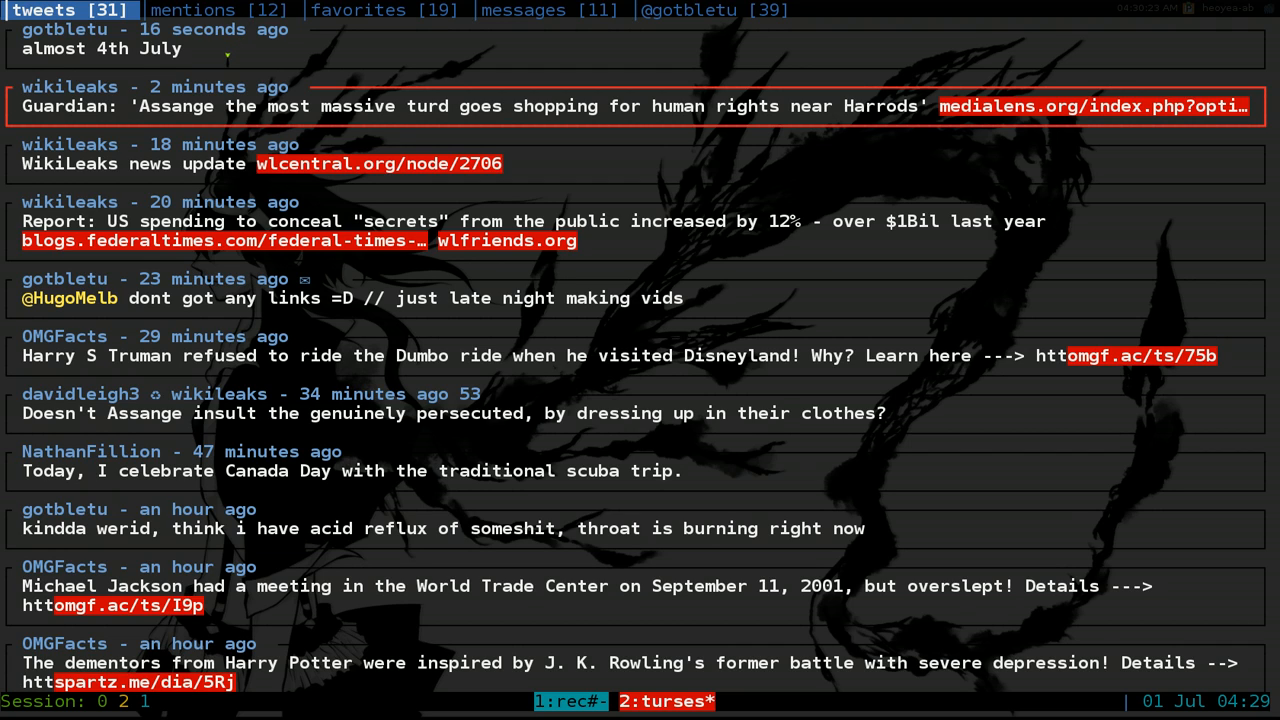
Step: View the account's own tweets timeline, then the mentions timeline
{"action": "left_click", "coordinate": [67, 10]}
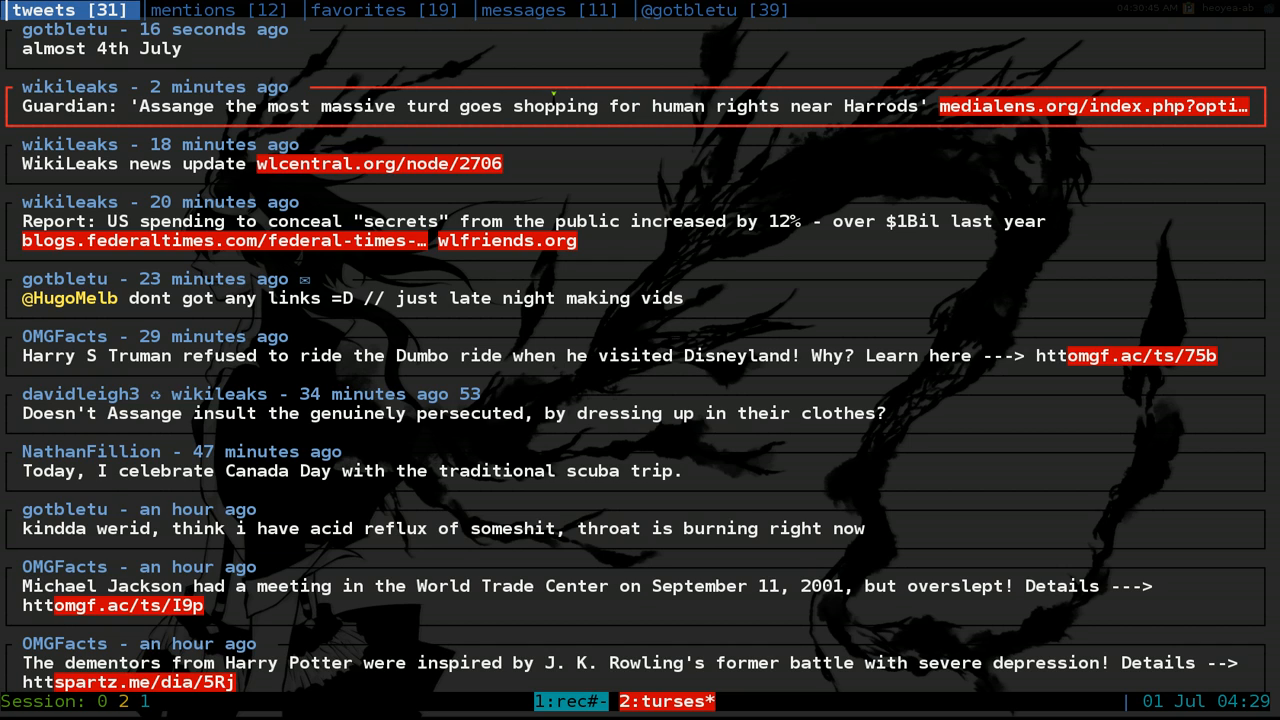
{"action": "left_click", "coordinate": [687, 10]}
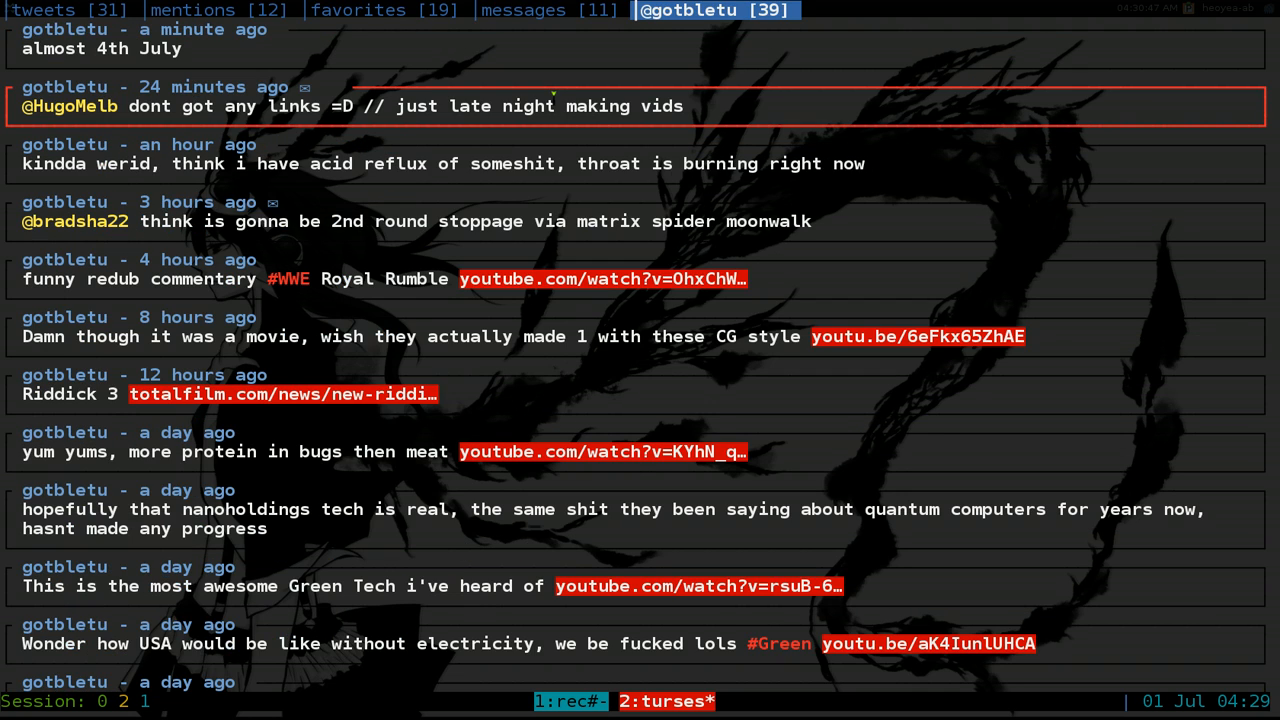
{"action": "left_click", "coordinate": [191, 10]}
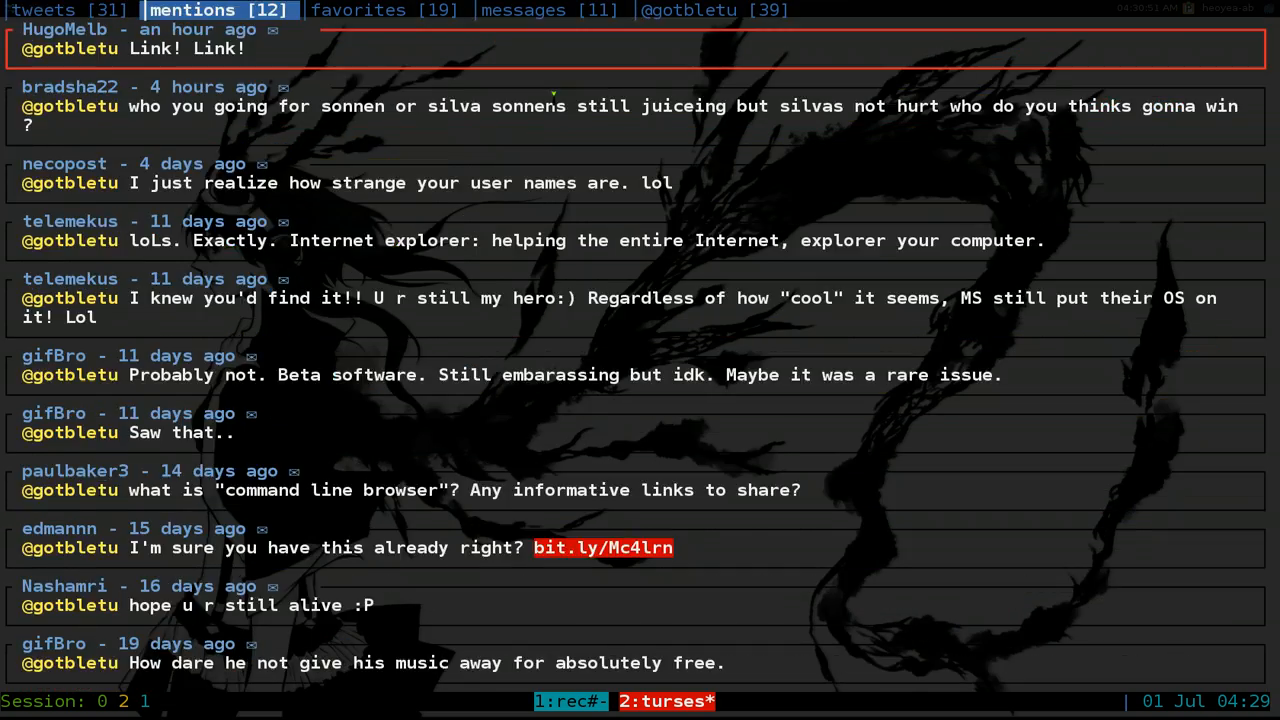
{"action": "left_click", "coordinate": [687, 10]}
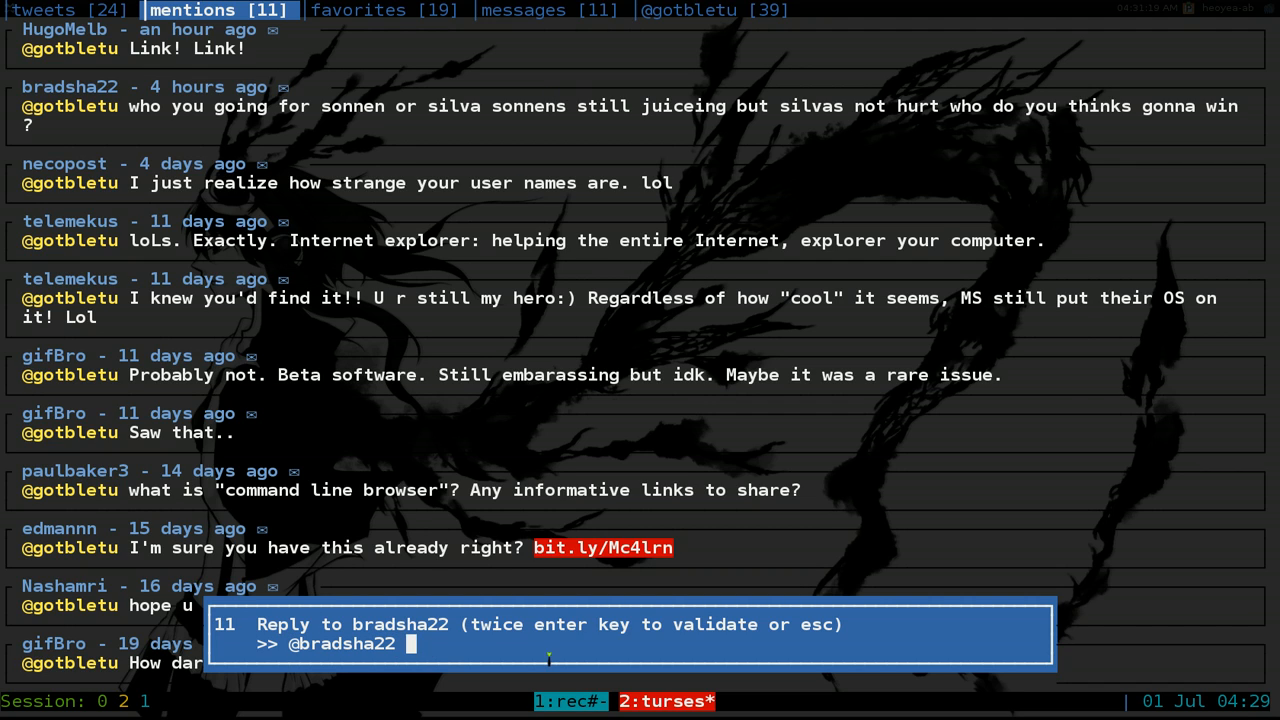
{"action": "type", "text": "dfdsfsdfsdfds"}
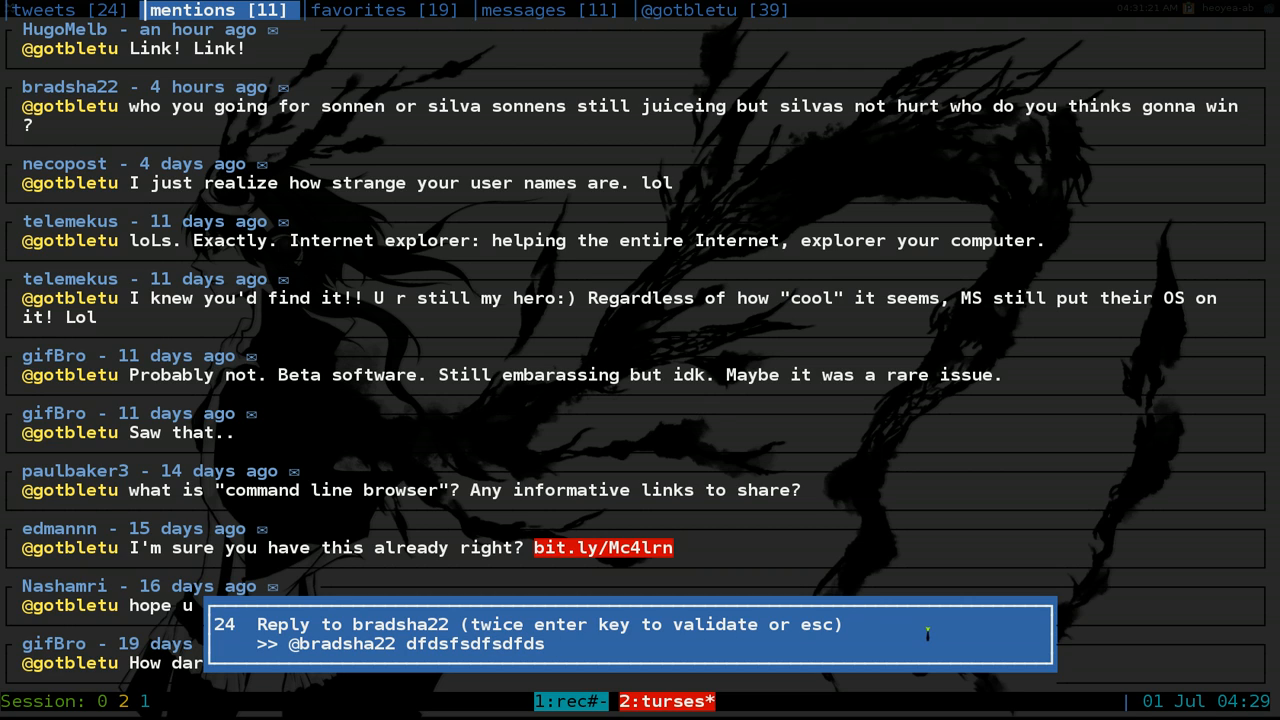
{"action": "key", "text": "Escape"}
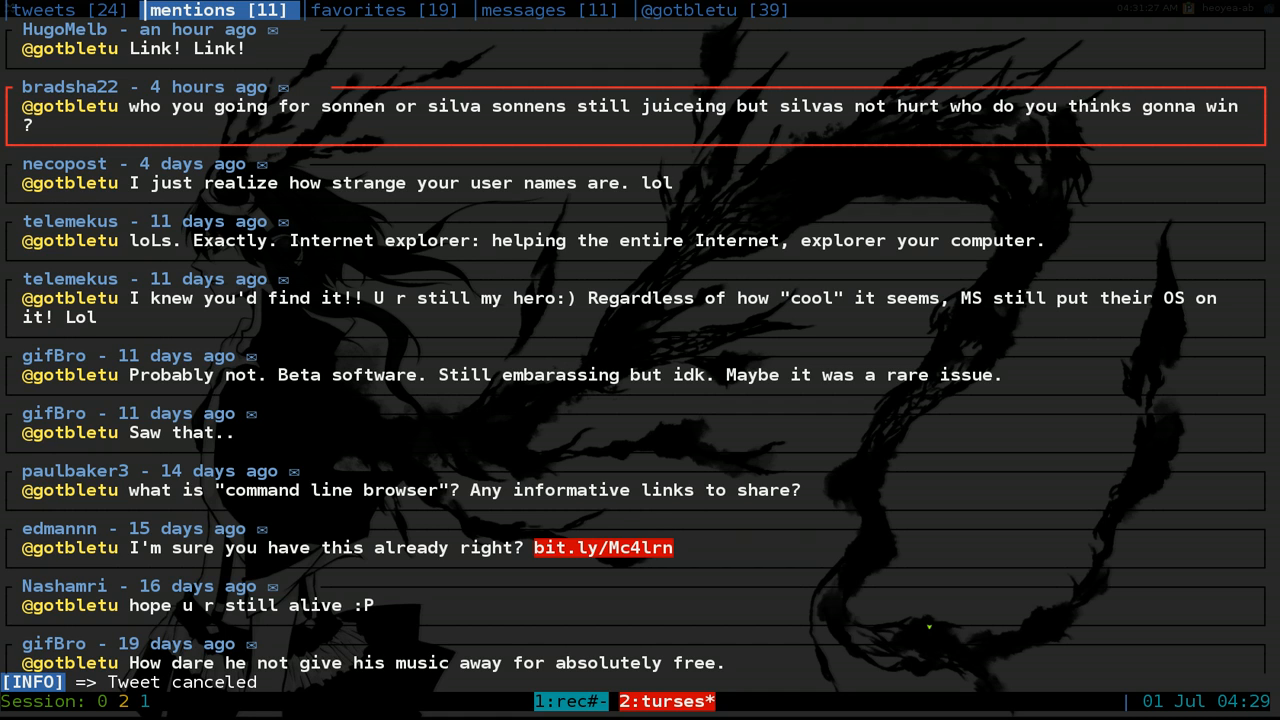
{"action": "left_click", "coordinate": [45, 10]}
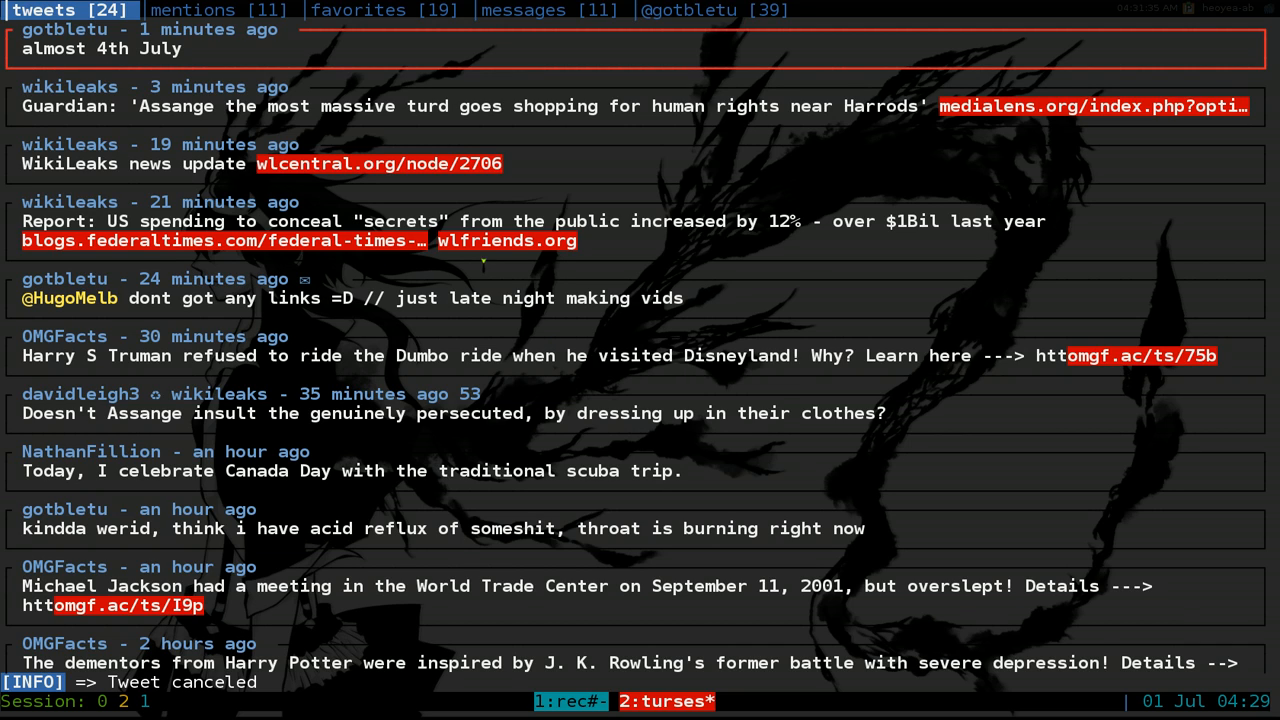
Step: Show mentions and favorites beside home, then return to the single home timeline
{"action": "left_click", "coordinate": [192, 10]}
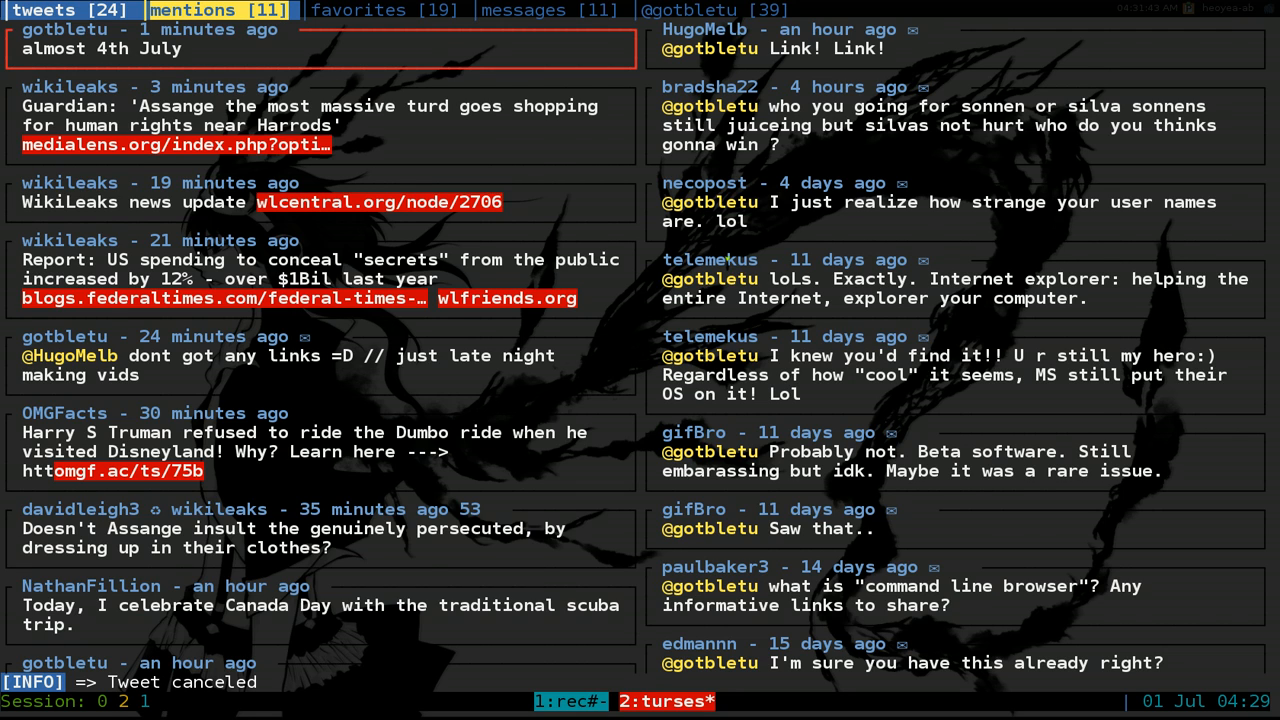
{"action": "left_click", "coordinate": [383, 11]}
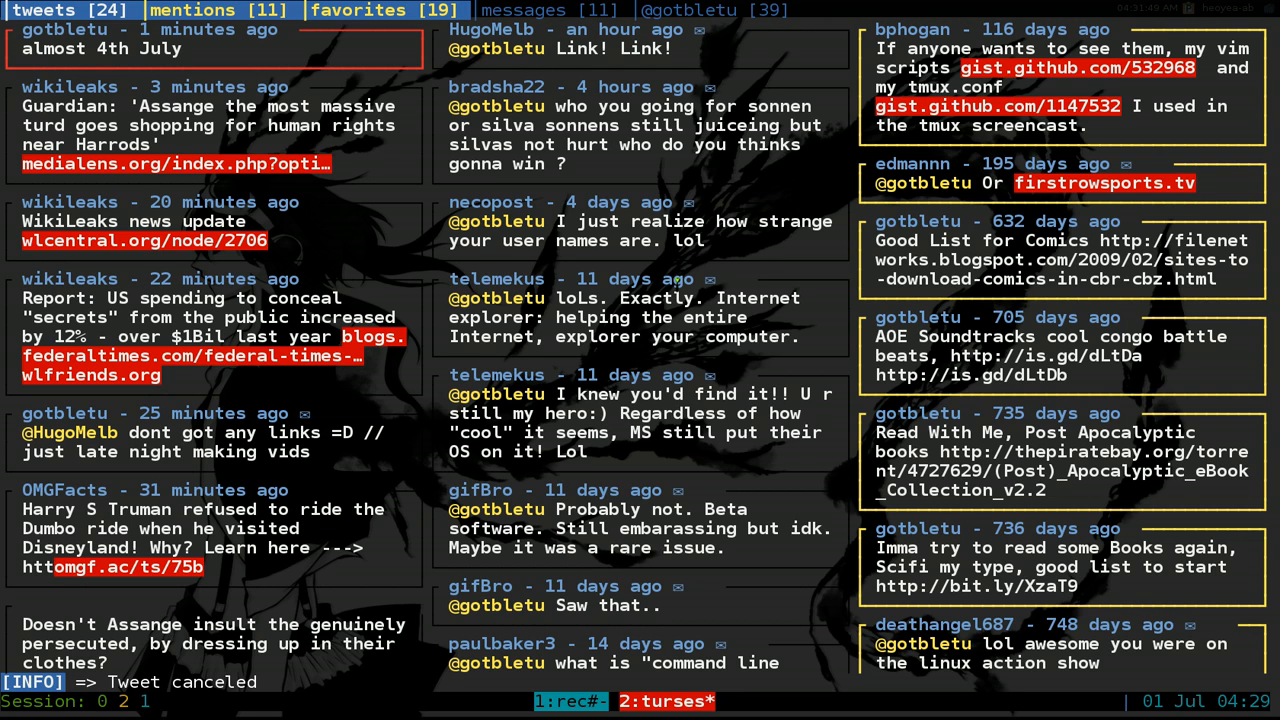
{"action": "left_click", "coordinate": [192, 10]}
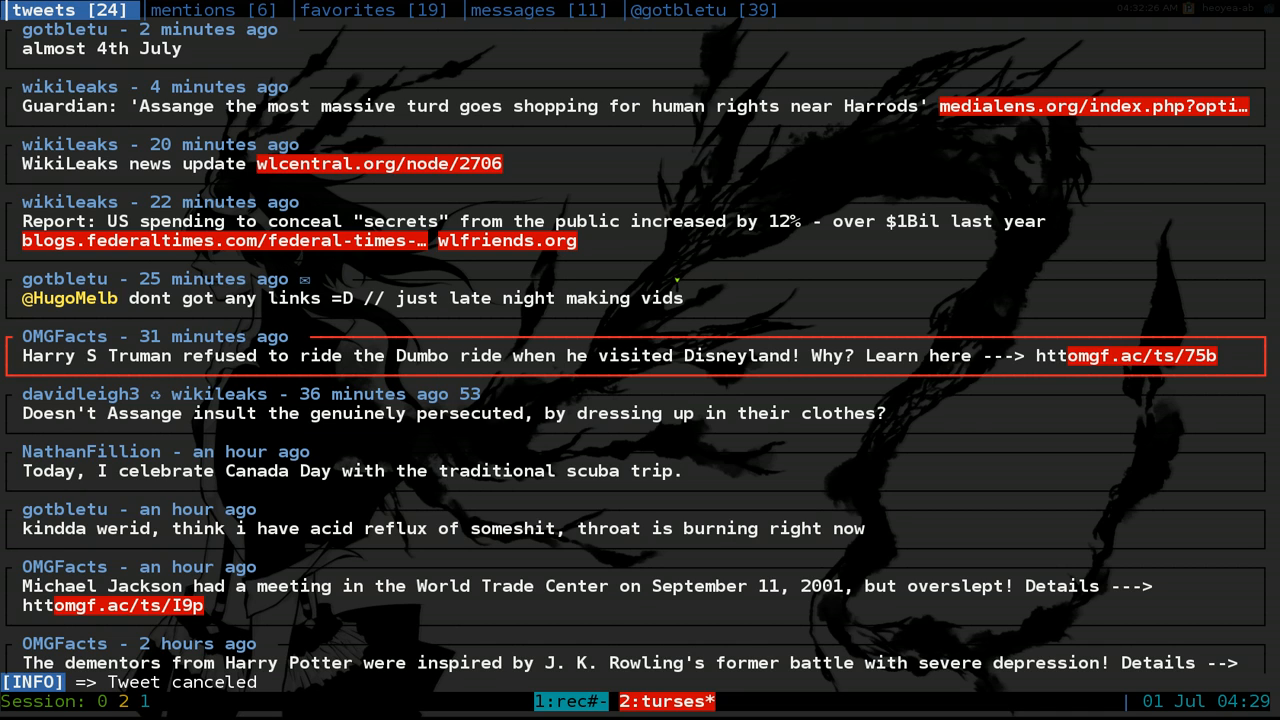
{"action": "left_click", "coordinate": [677, 10]}
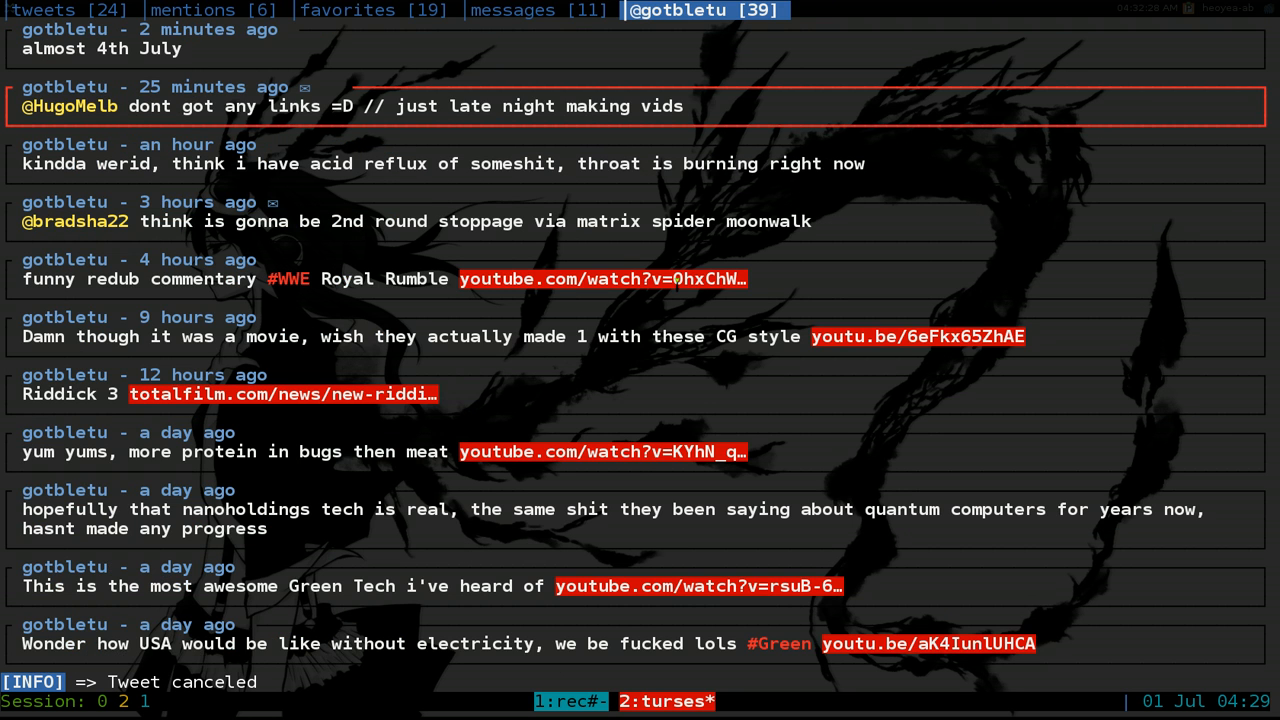
{"action": "left_click", "coordinate": [511, 10]}
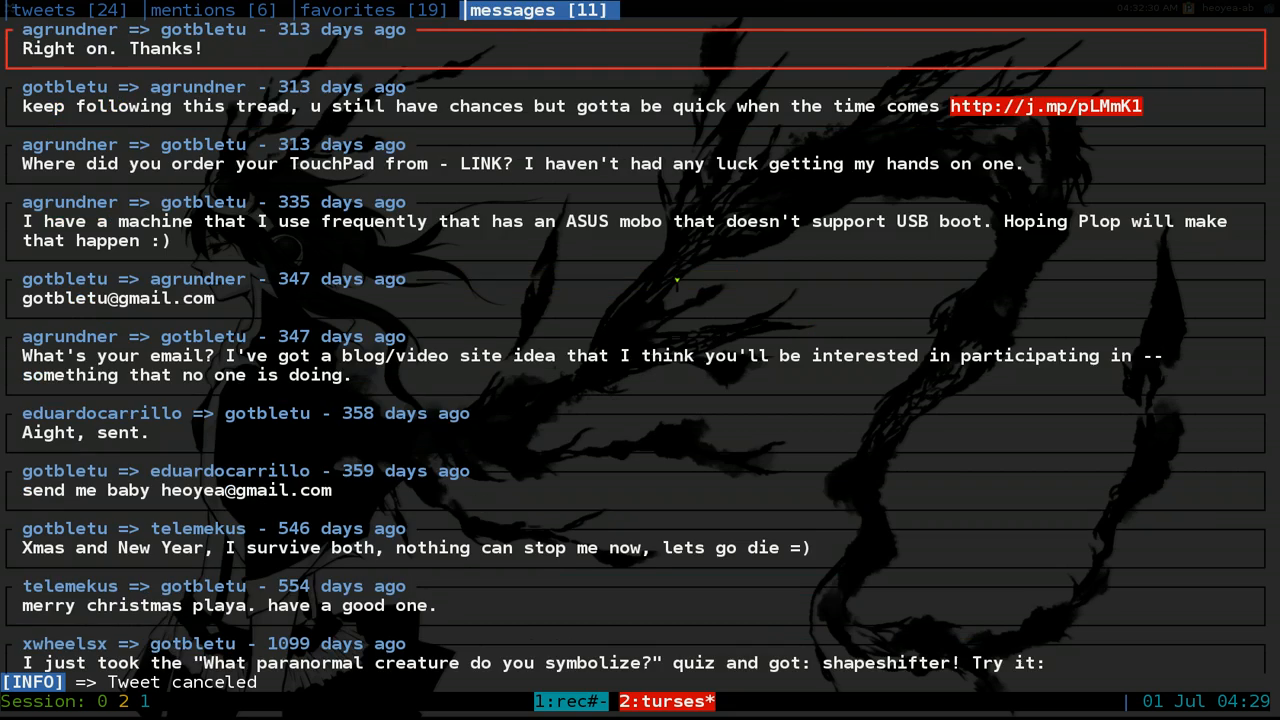
{"action": "left_click", "coordinate": [347, 10]}
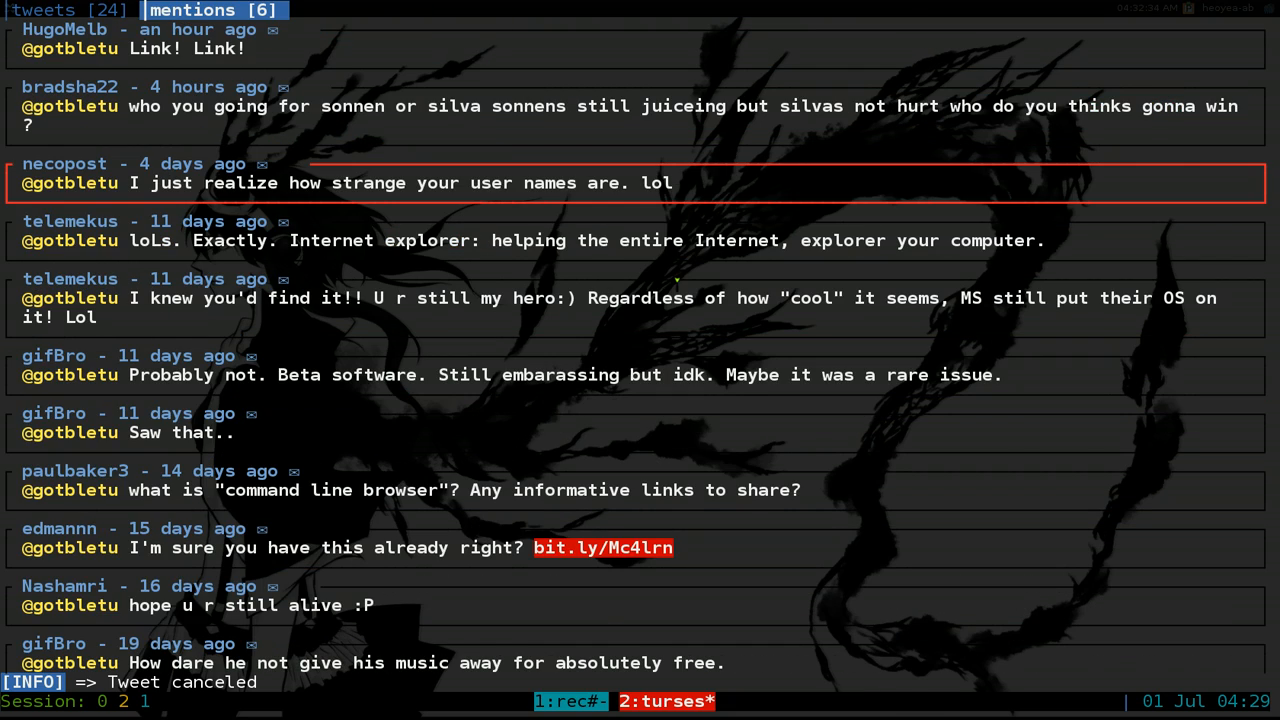
{"action": "left_click", "coordinate": [42, 10]}
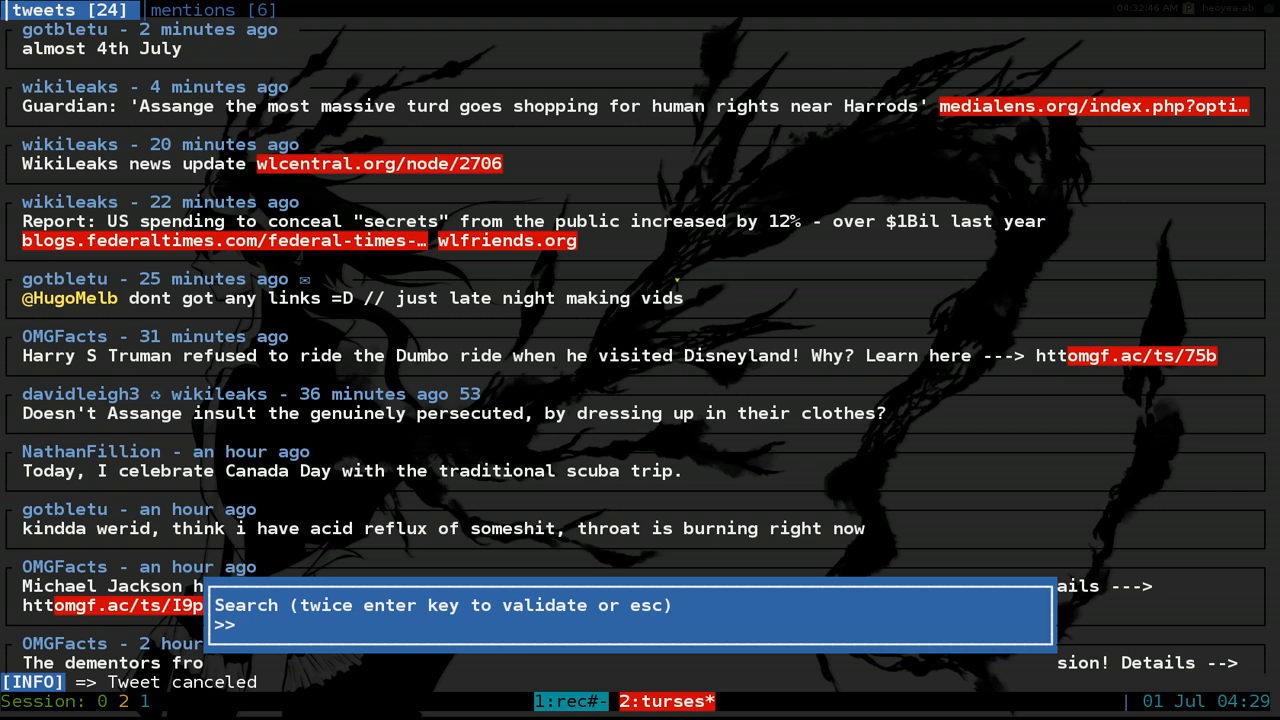
Step: Search the tweets for 'Linux'
{"action": "left_click", "coordinate": [250, 625]}
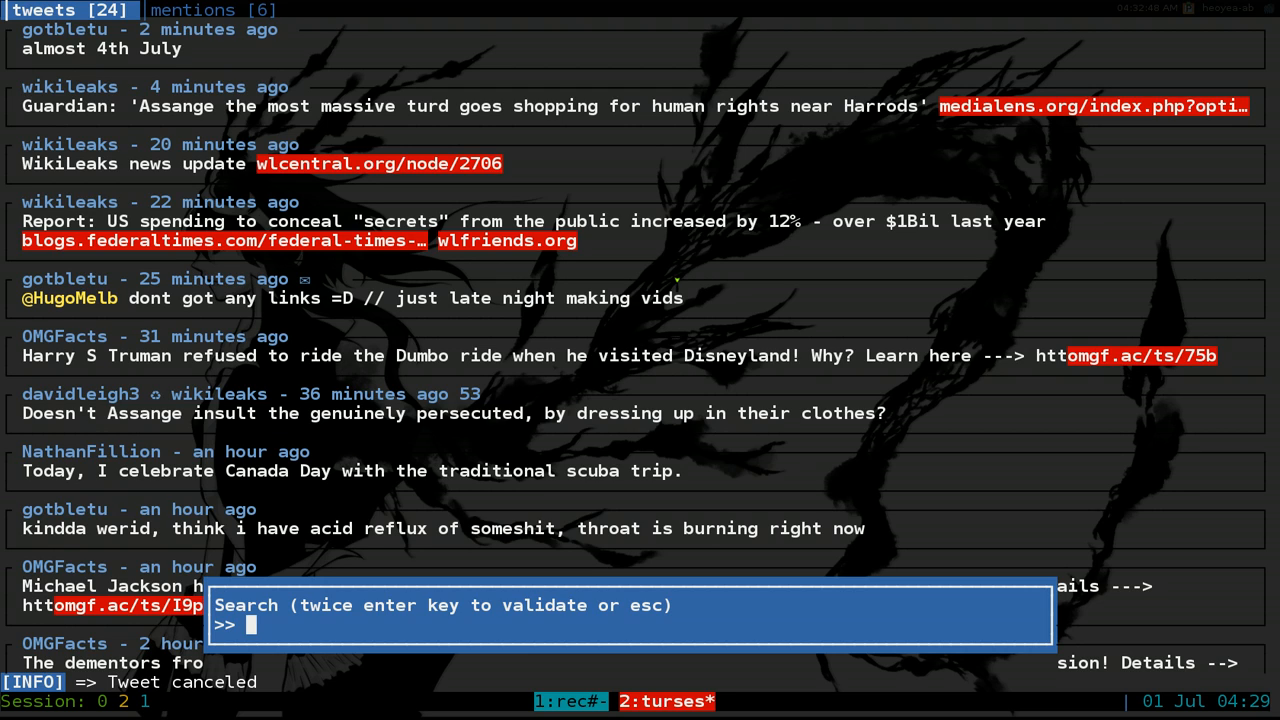
{"action": "type", "text": "Linux"}
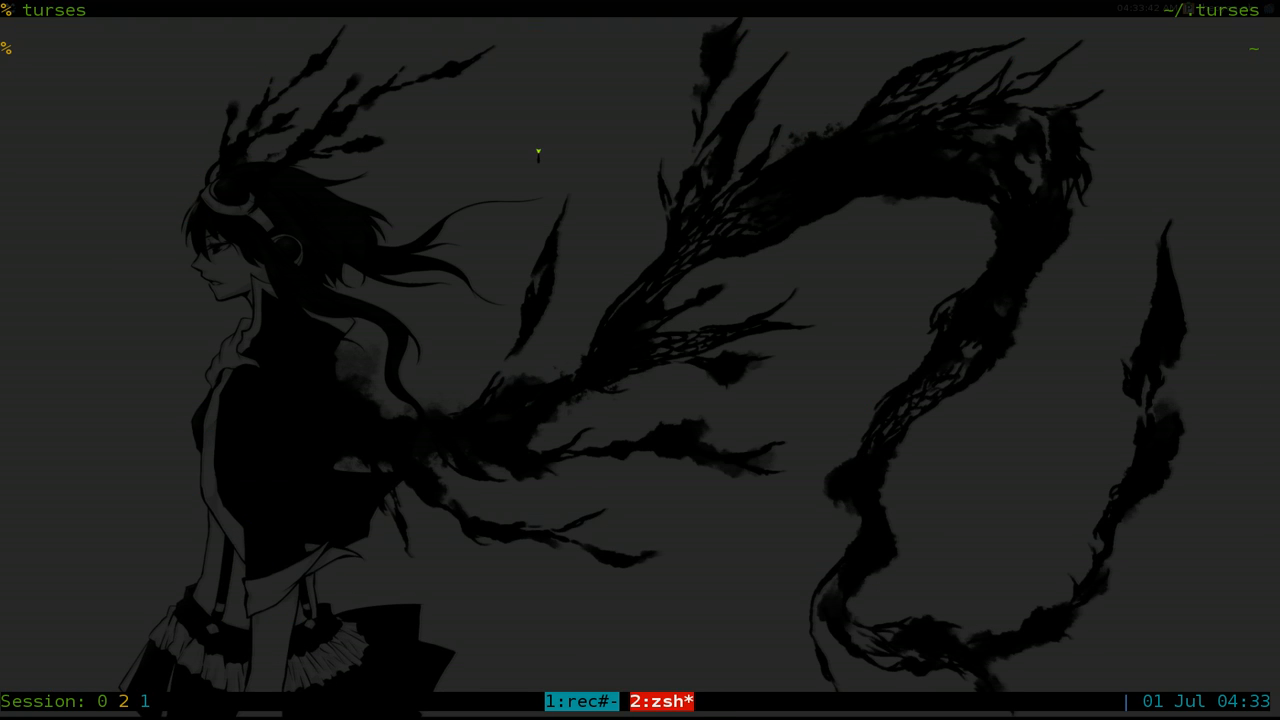
Step: Change into ~/.turses and remove the token file, confirming with y
{"action": "type", "text": "turses"}
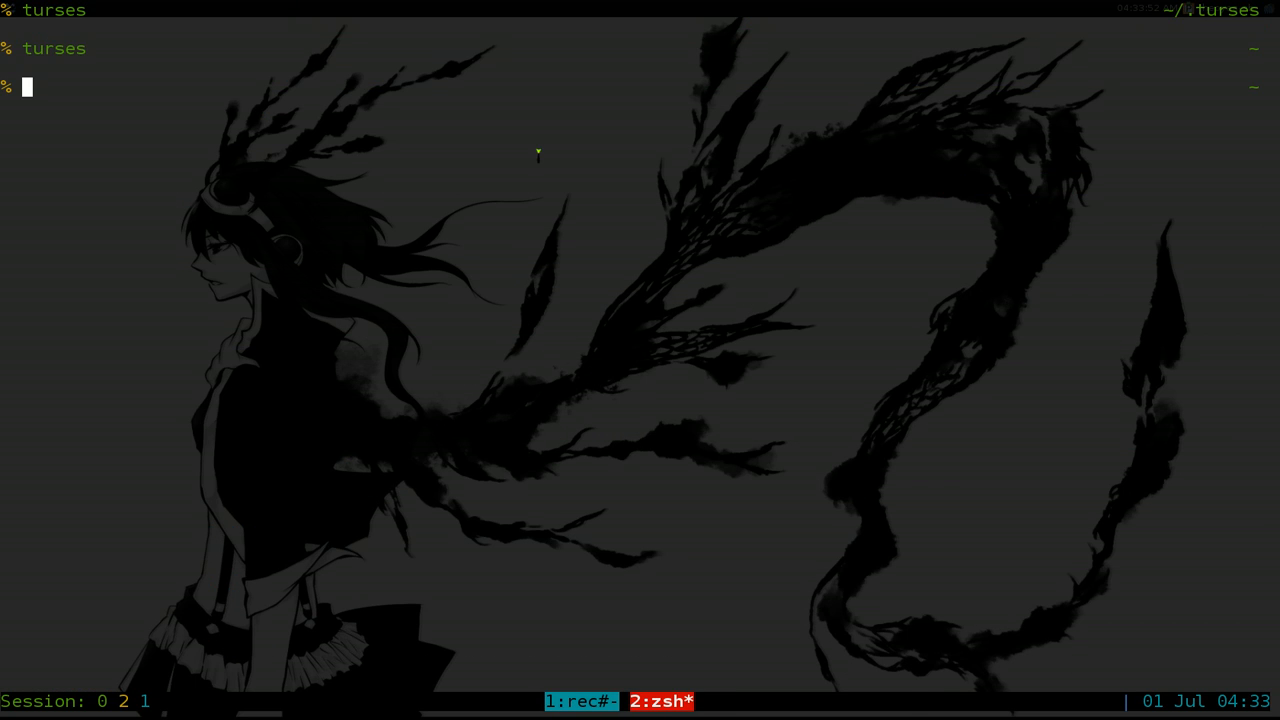
{"action": "type", "text": "cd ."}
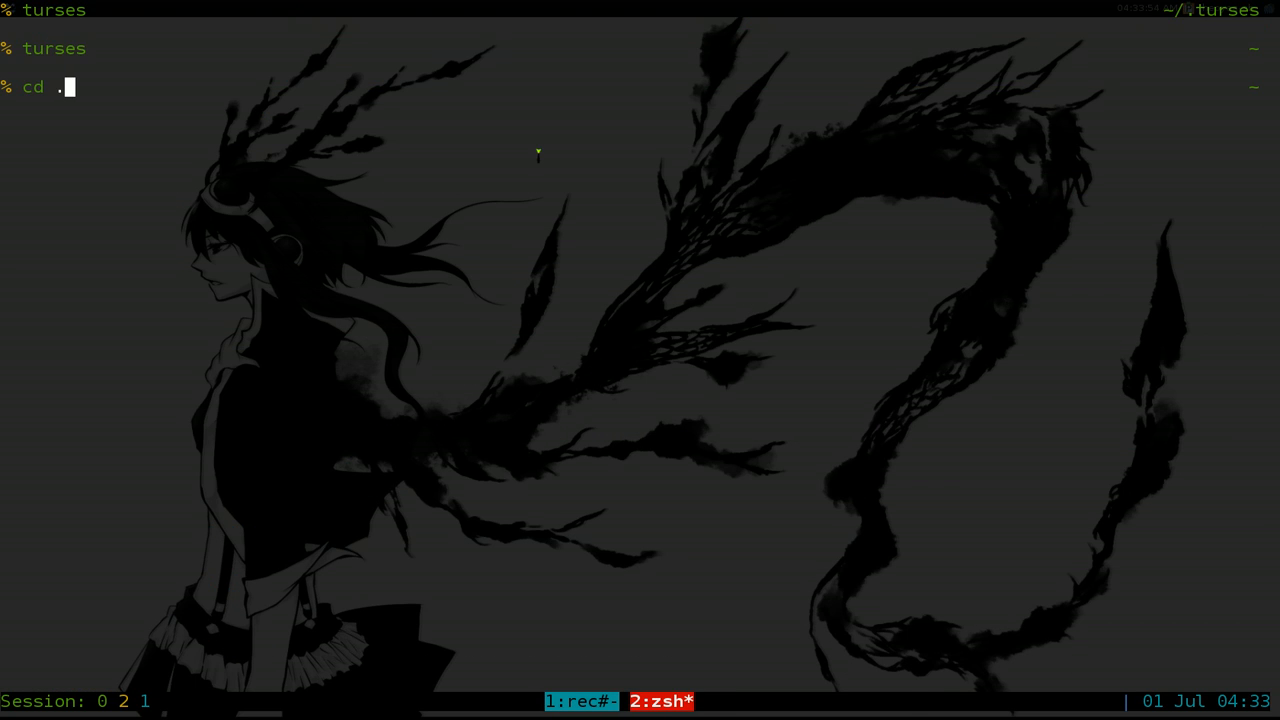
{"action": "key", "text": "Tab"}
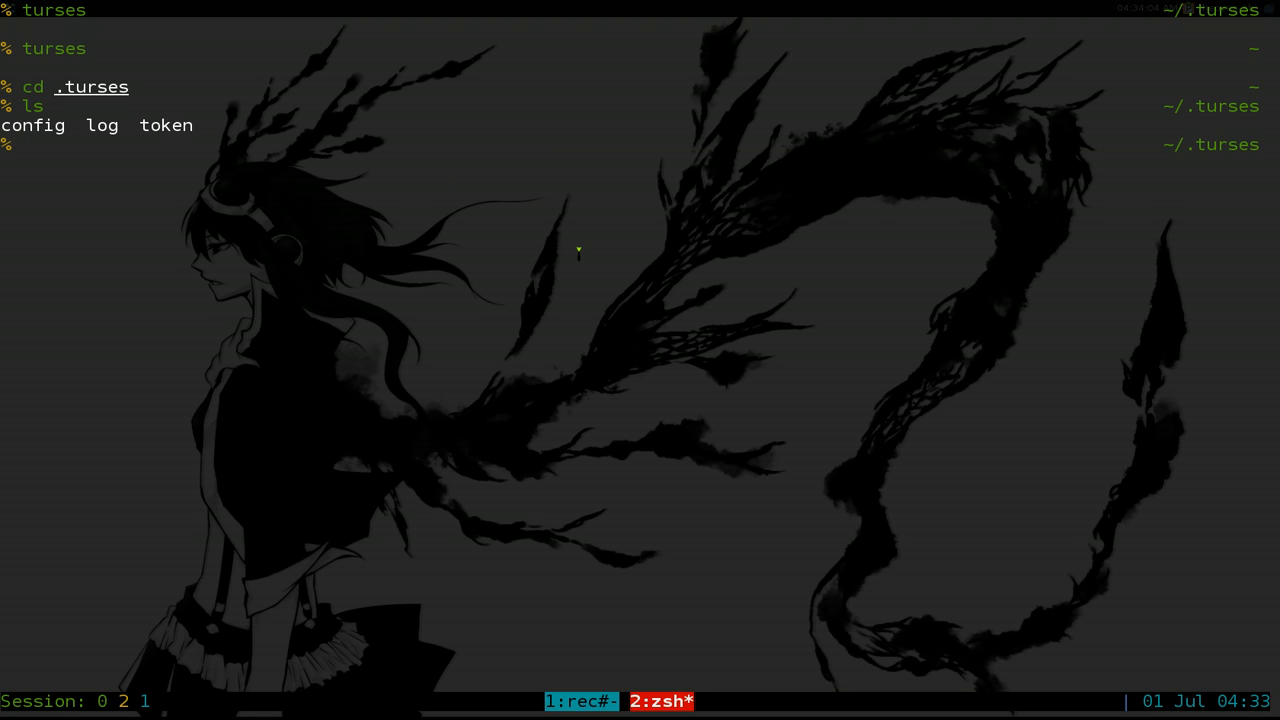
{"action": "type", "text": "rm token"}
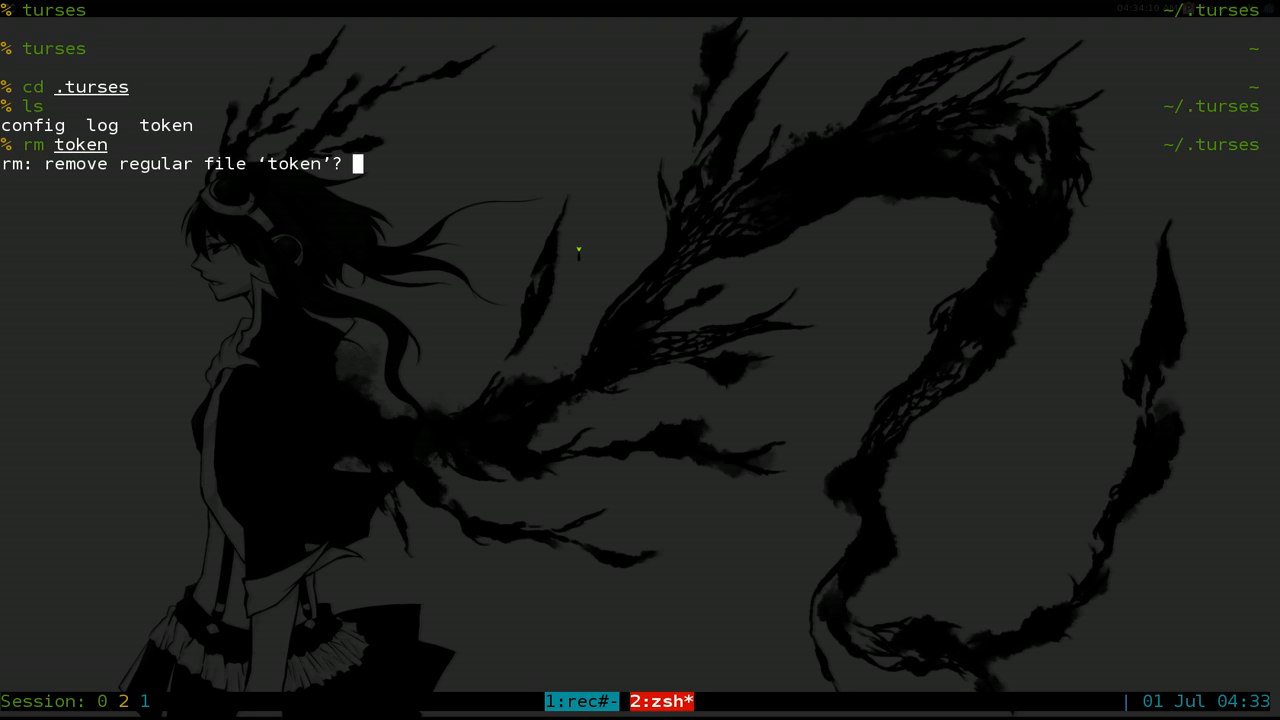
{"action": "type", "text": "y"}
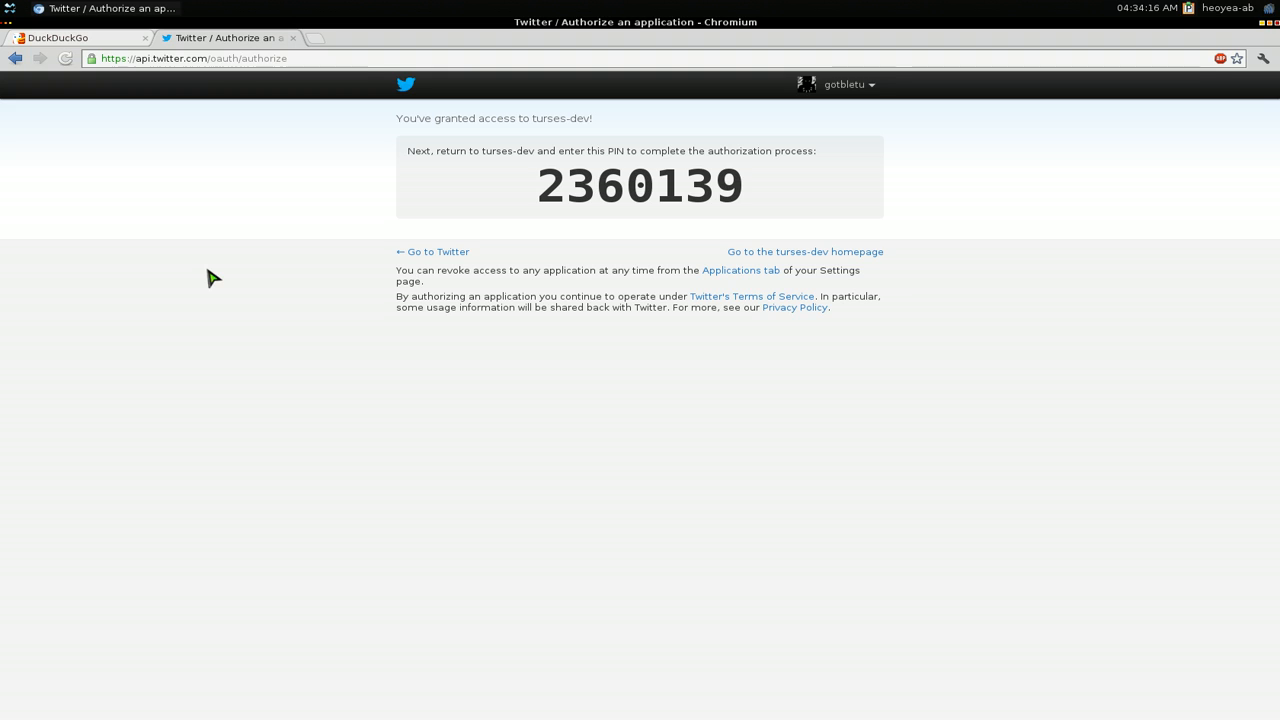
Step: Navigate Chromium to twitter.com/settings/applications
{"action": "double_click", "coordinate": [224, 58]}
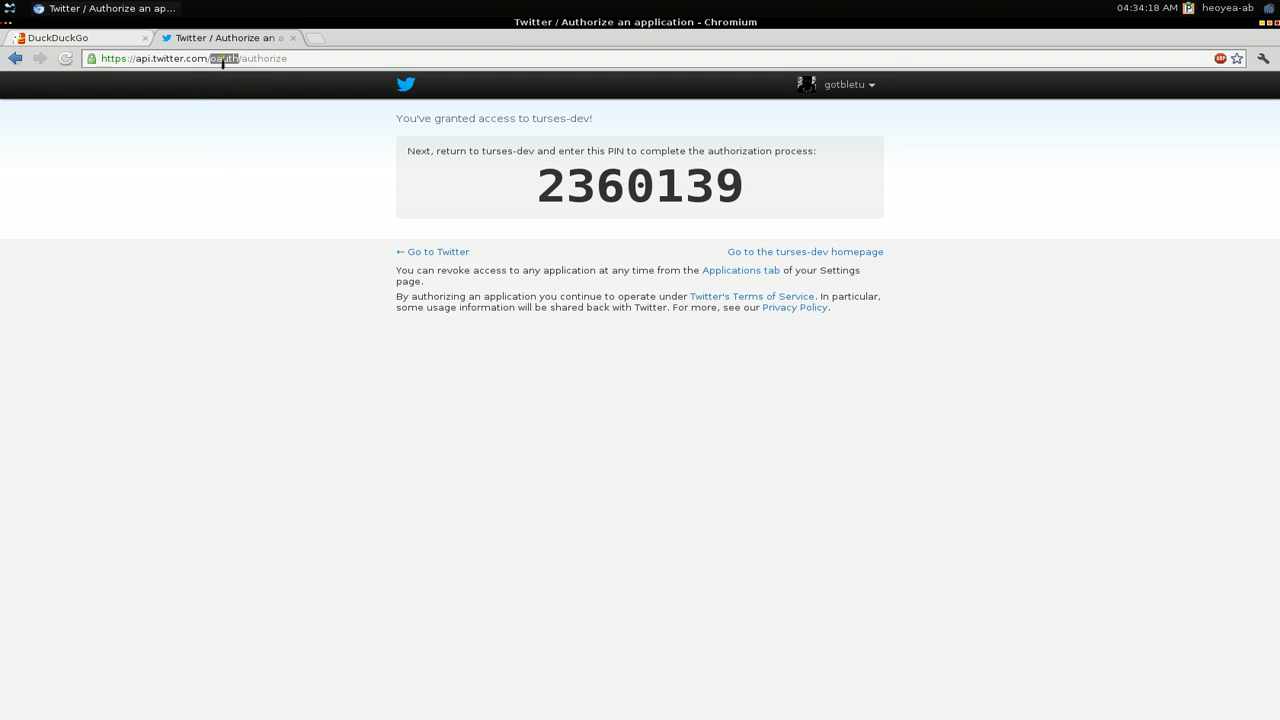
{"action": "type", "text": "twitter.com"}
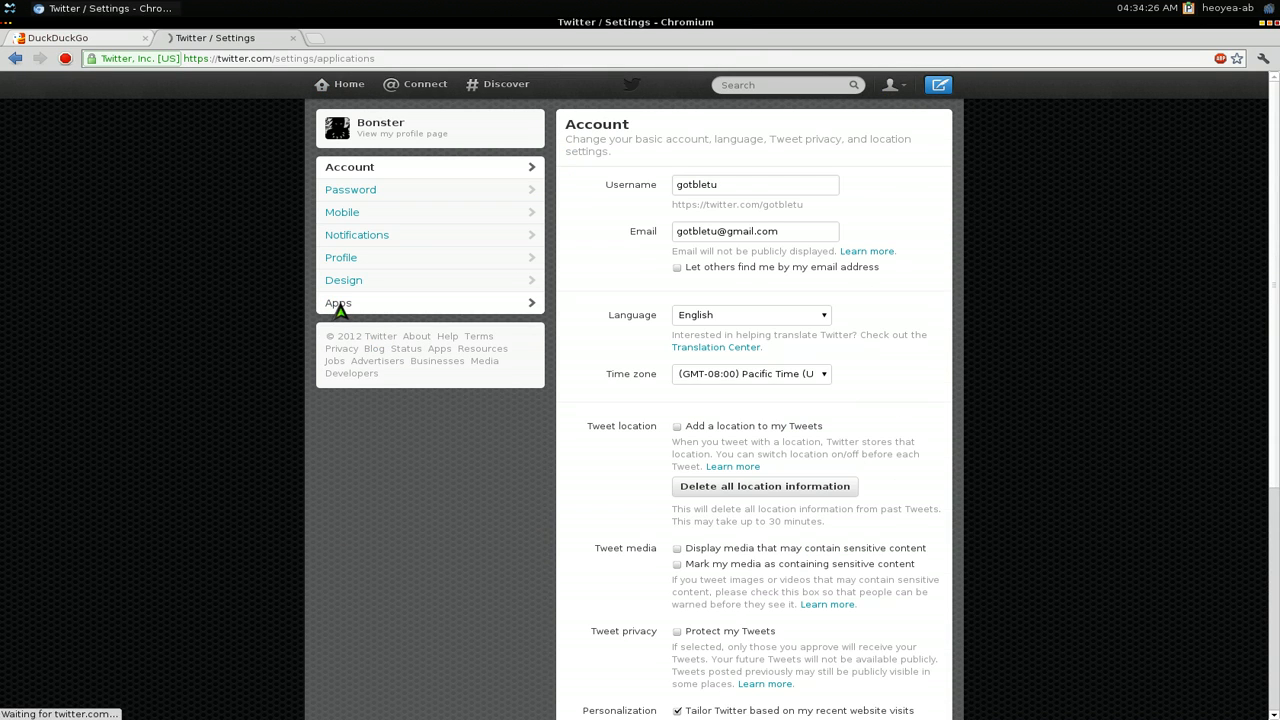
Step: Revoke turses-dev's access under Apps and reload to confirm it's gone
{"action": "left_click", "coordinate": [338, 303]}
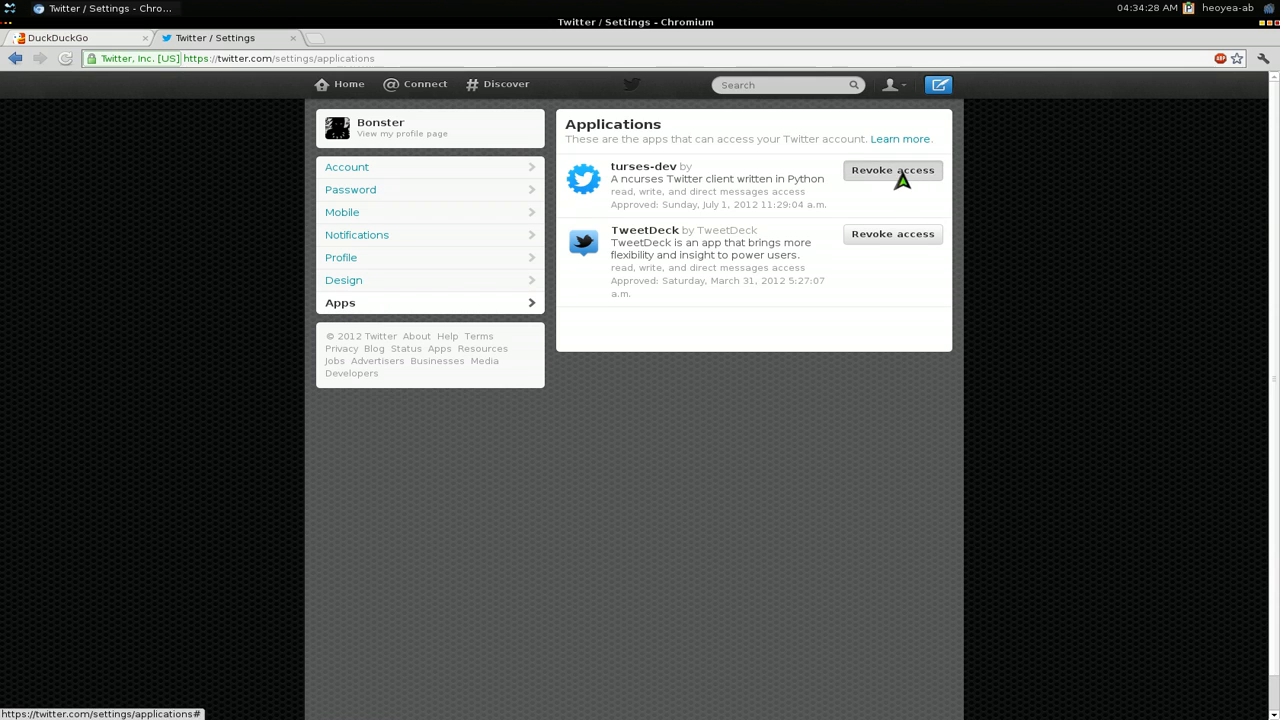
{"action": "left_click", "coordinate": [891, 170]}
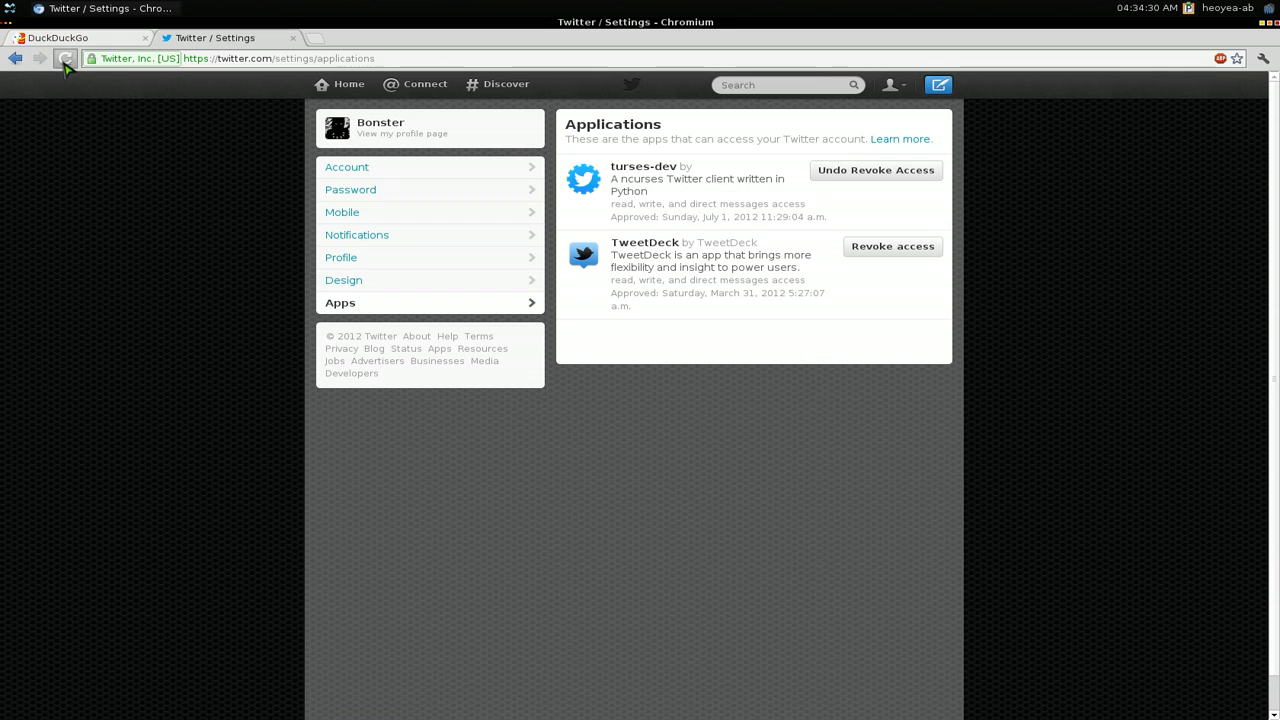
{"action": "left_click", "coordinate": [875, 169]}
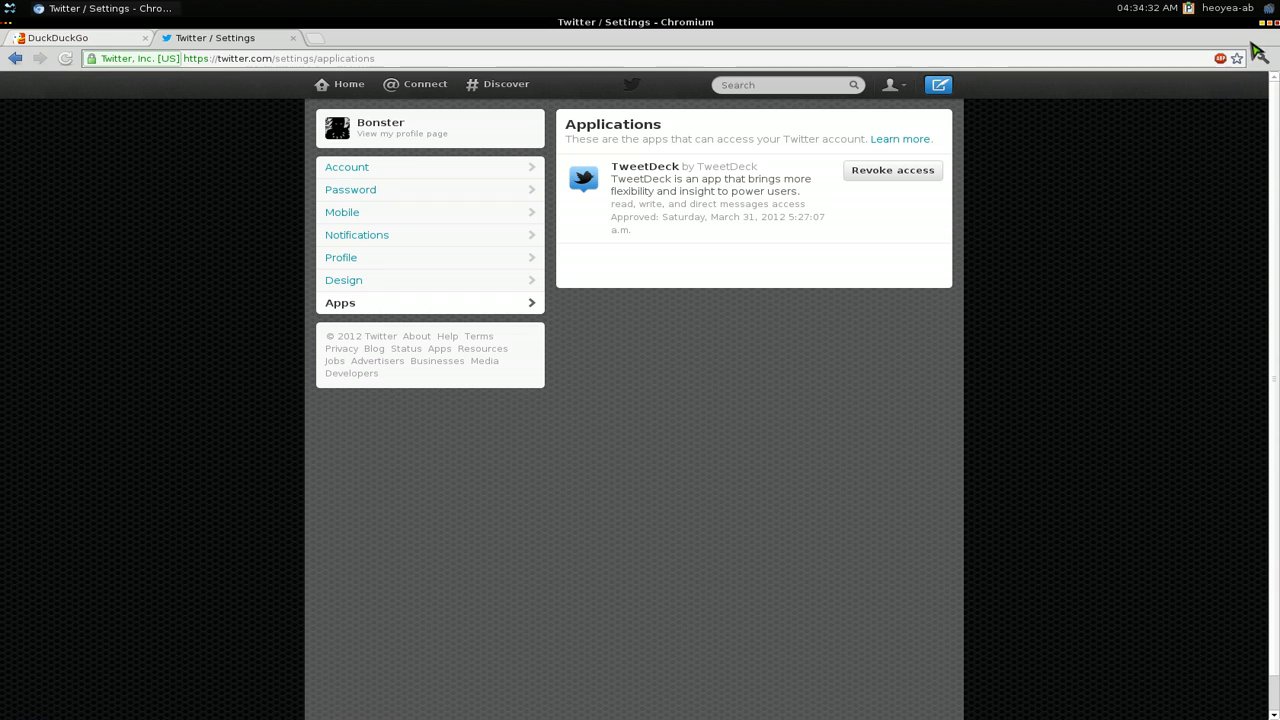